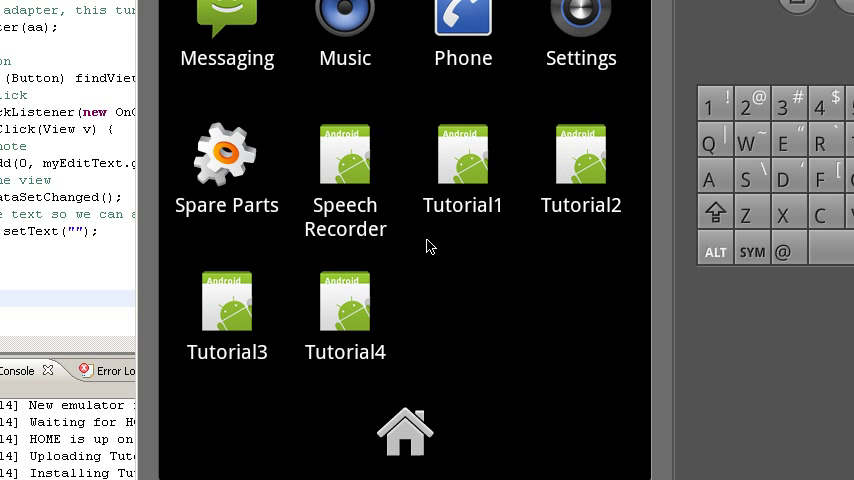
{"action": "mouse_move", "coordinate": [382, 285]}
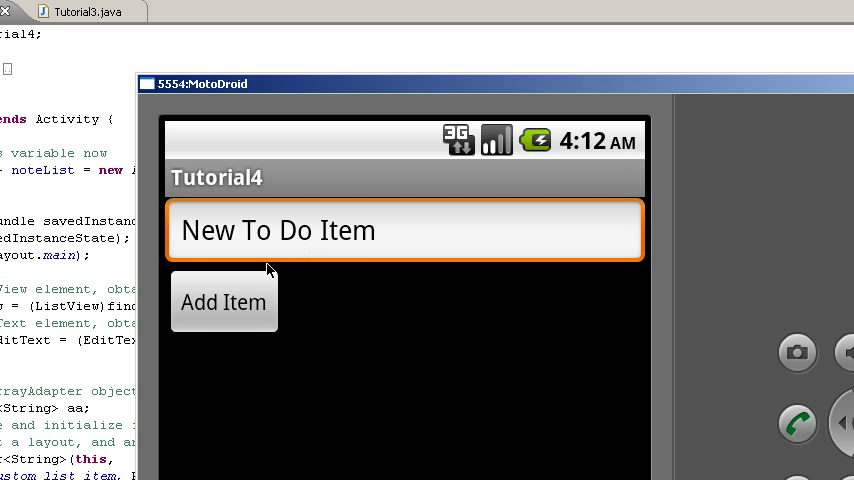
Add the default note, then add a second note 'asdf' to the emulator list
{"action": "left_click", "coordinate": [223, 302]}
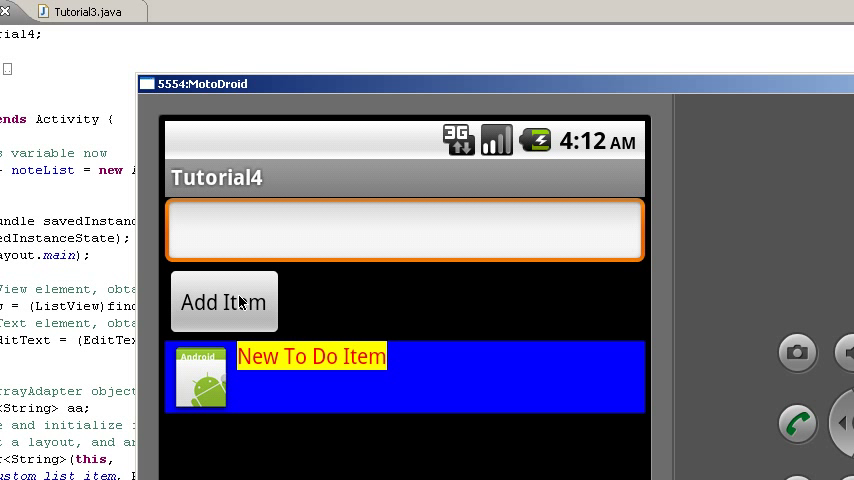
{"action": "type", "text": "asdf"}
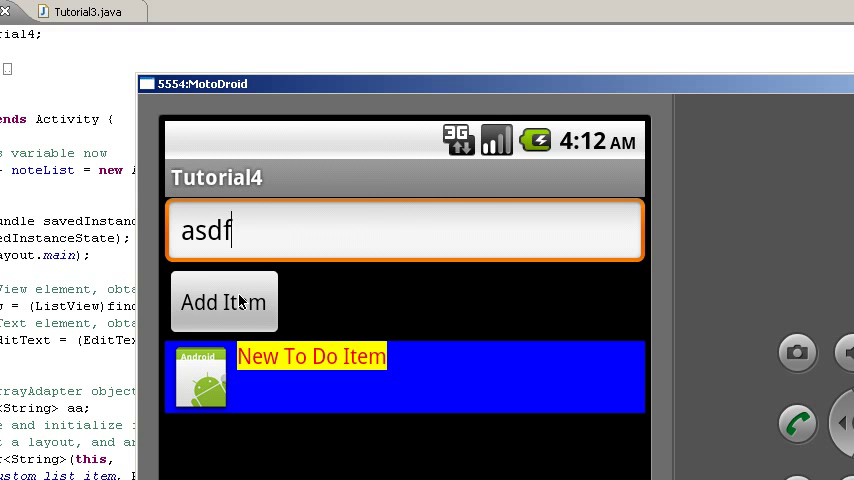
{"action": "left_click", "coordinate": [223, 302]}
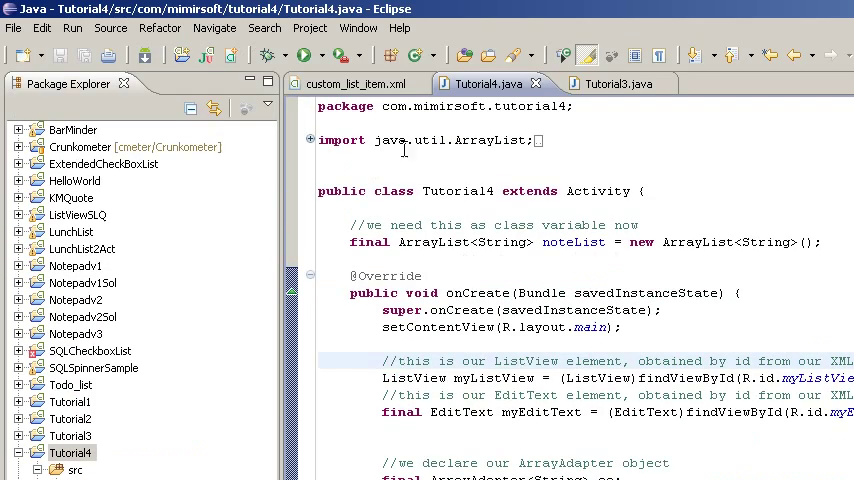
{"action": "mouse_move", "coordinate": [490, 83]}
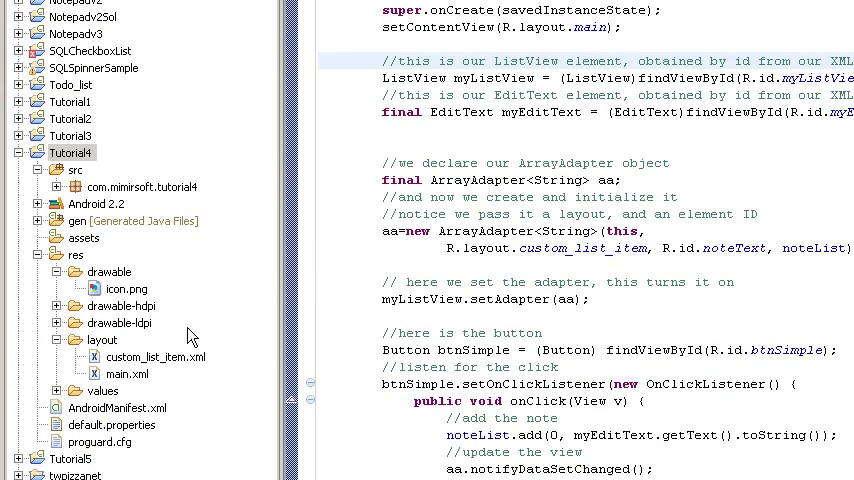
{"action": "mouse_move", "coordinate": [178, 370]}
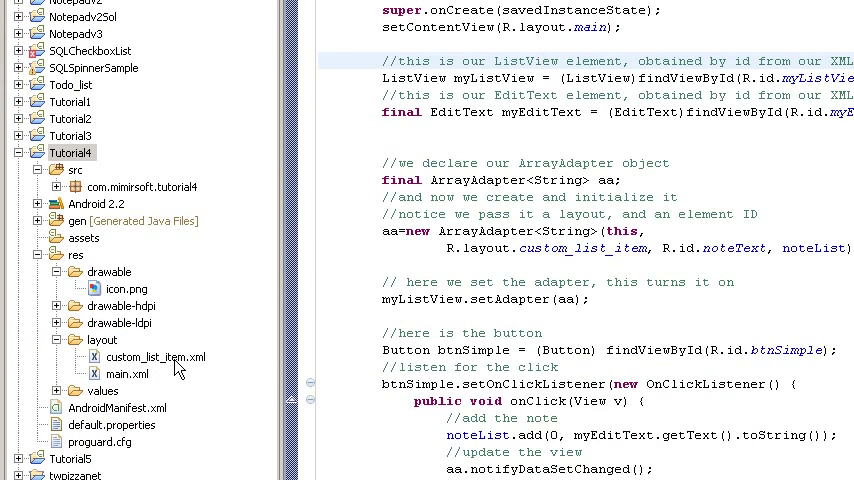
Scroll through Tutorial4's res folders to view custom_list_item.xml, main.xml and icon.png
{"action": "scroll", "scroll_direction": "down", "scroll_amount": 3}
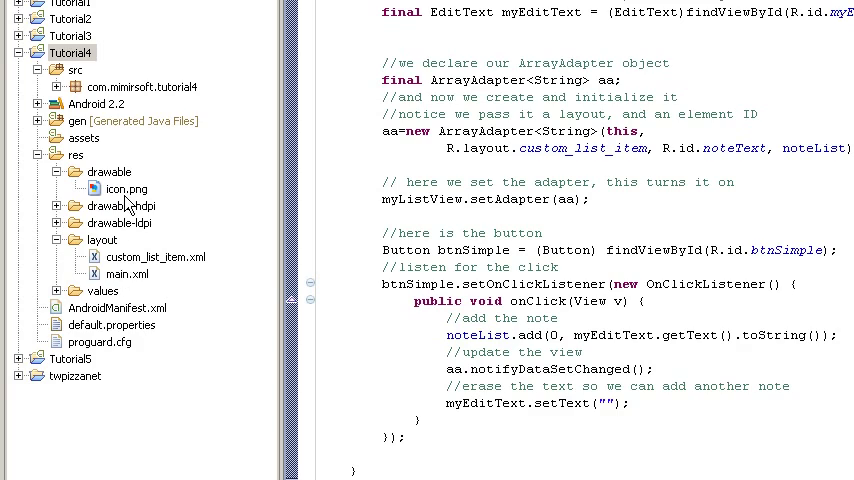
{"action": "mouse_move", "coordinate": [192, 187]}
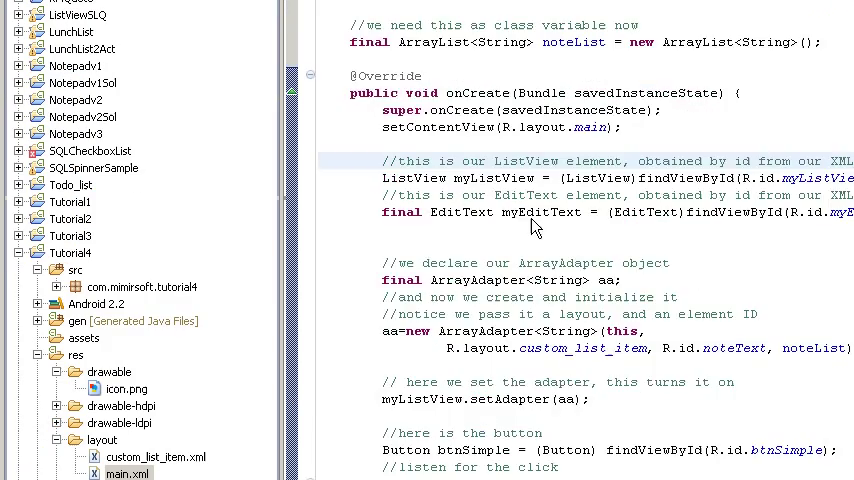
Open custom_list_item.xml to view the blue LinearLayout with icon and red text
{"action": "left_click", "coordinate": [511, 83]}
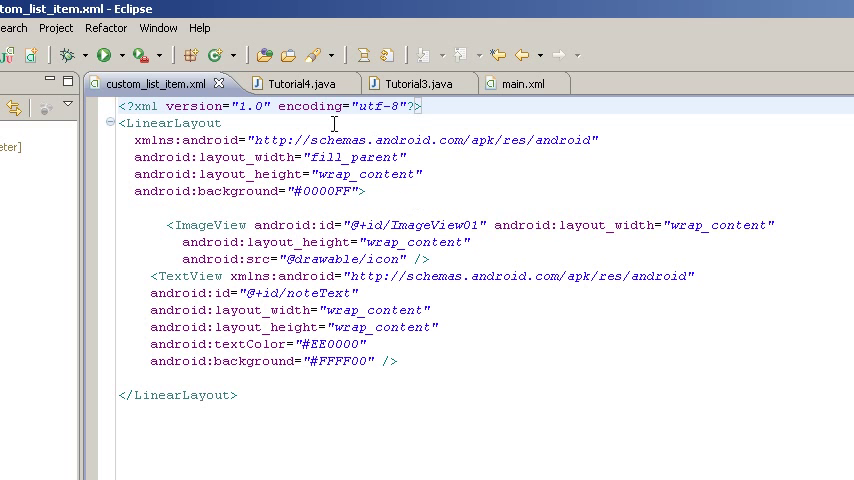
{"action": "left_click", "coordinate": [290, 83]}
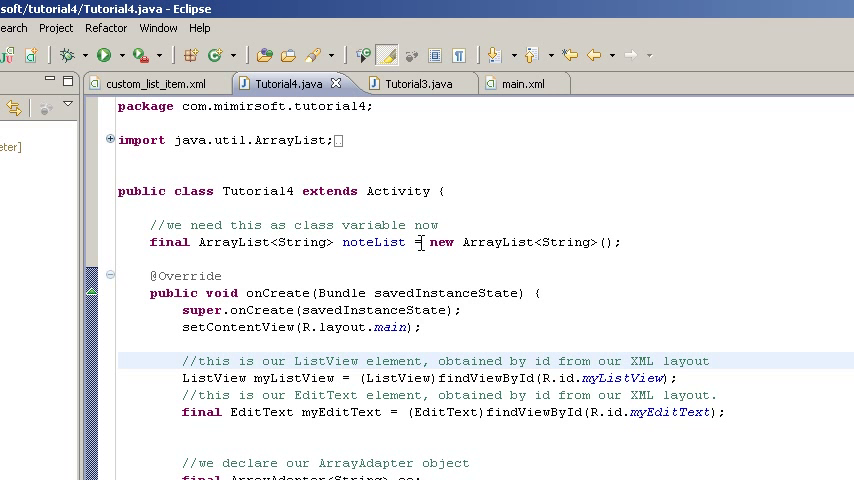
{"action": "mouse_move", "coordinate": [364, 256]}
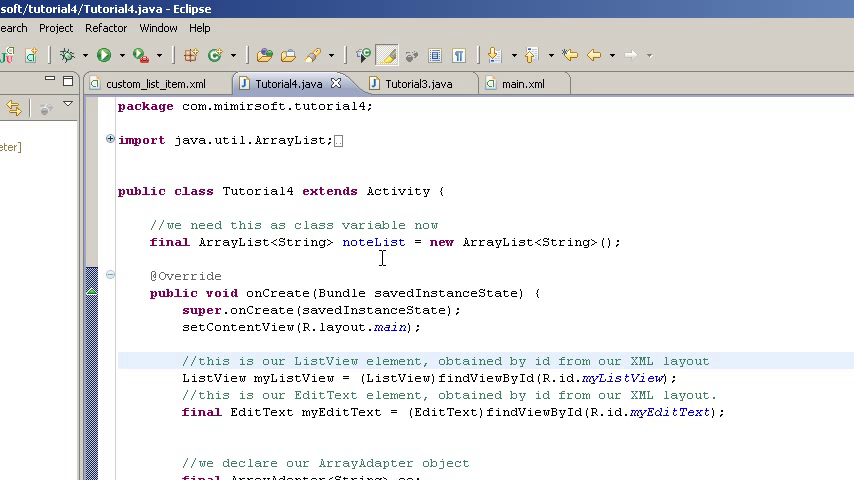
{"action": "scroll", "scroll_direction": "down", "scroll_amount": 3}
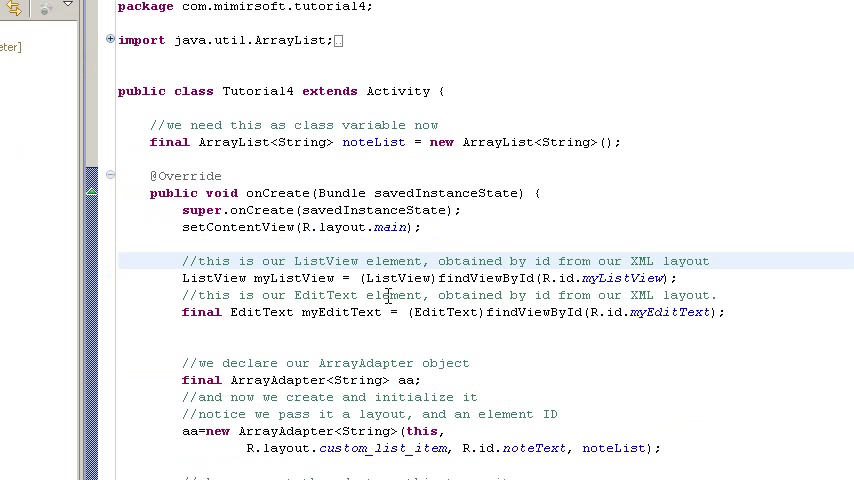
{"action": "mouse_move", "coordinate": [413, 324]}
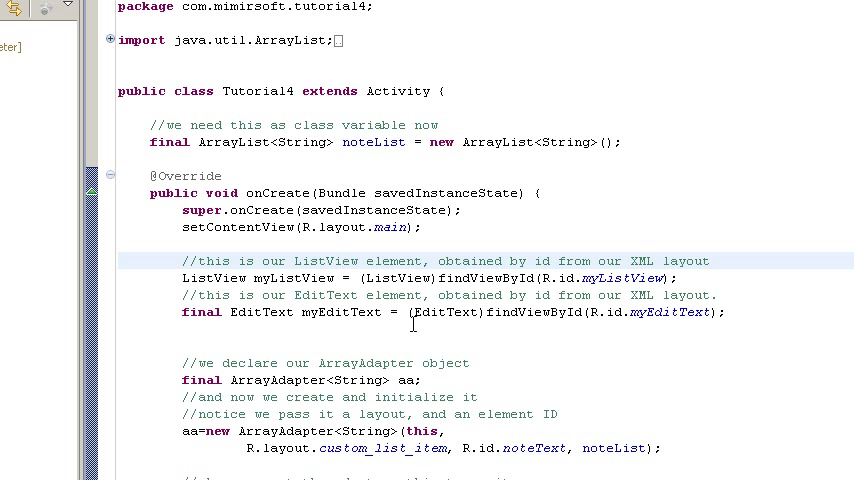
{"action": "scroll", "scroll_direction": "down", "scroll_amount": 3}
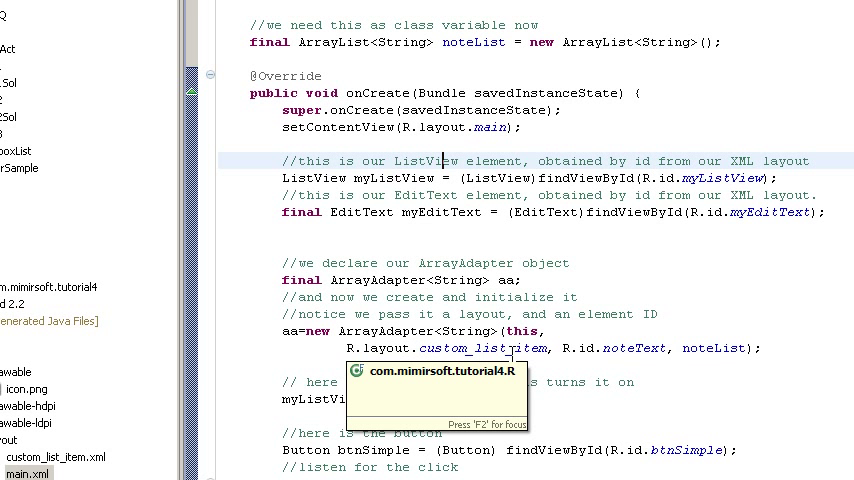
{"action": "scroll", "scroll_direction": "down", "scroll_amount": 3}
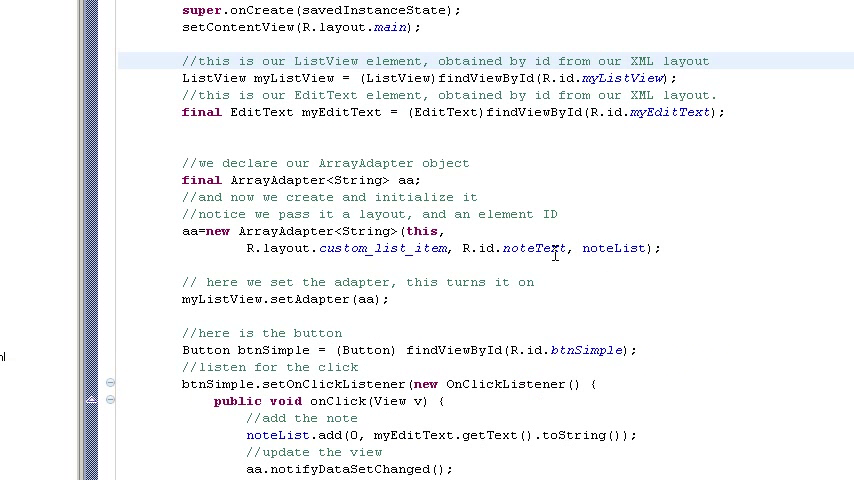
{"action": "mouse_move", "coordinate": [270, 250]}
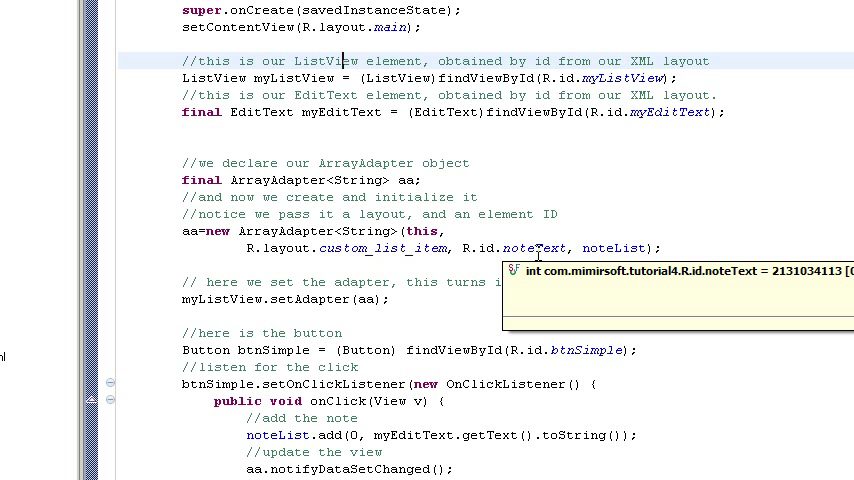
{"action": "scroll", "scroll_direction": "down", "scroll_amount": 3}
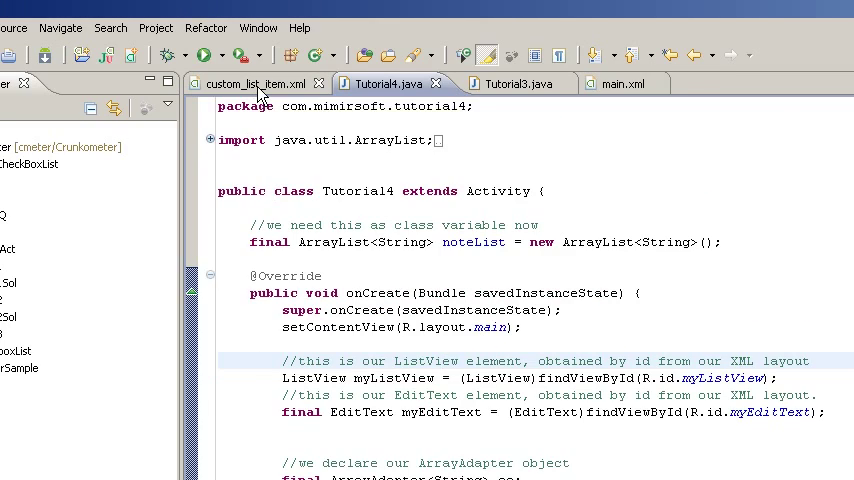
Switch back to the custom_list_item.xml tab to review the noteText TextView
{"action": "left_click", "coordinate": [250, 83]}
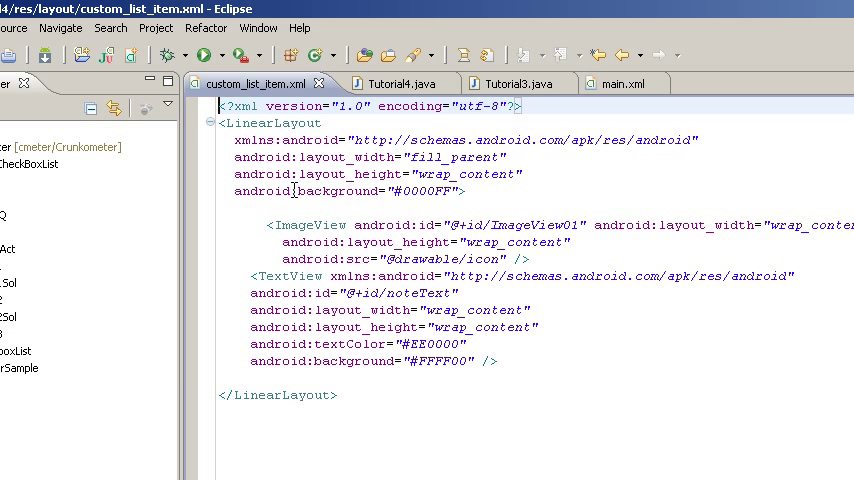
{"action": "mouse_move", "coordinate": [388, 241]}
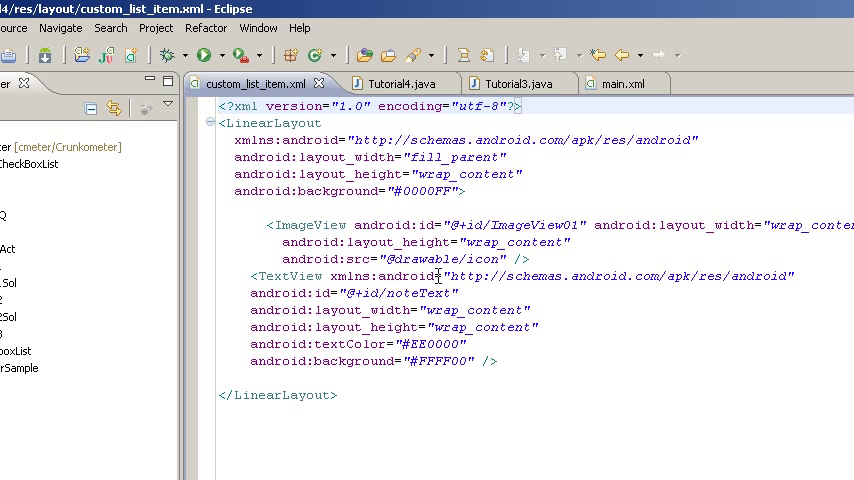
{"action": "mouse_move", "coordinate": [586, 302]}
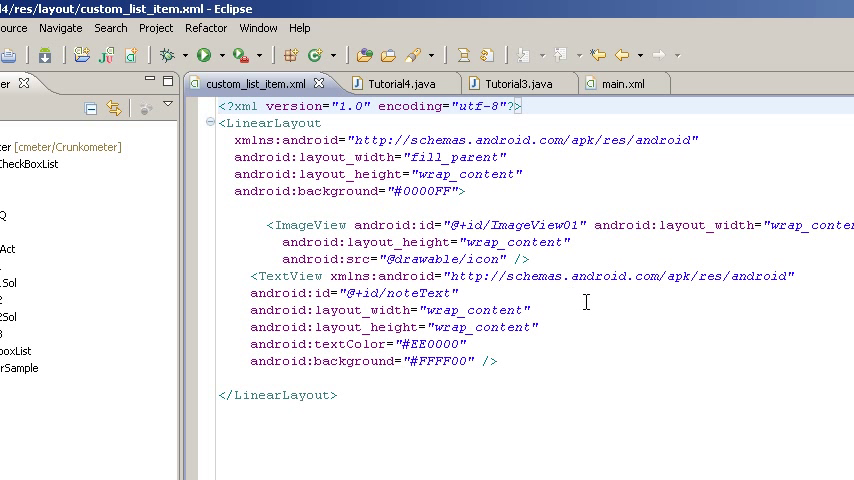